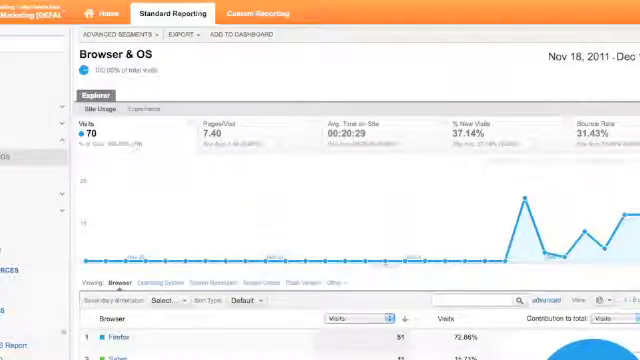
pyautogui.moveTo(590, 123)
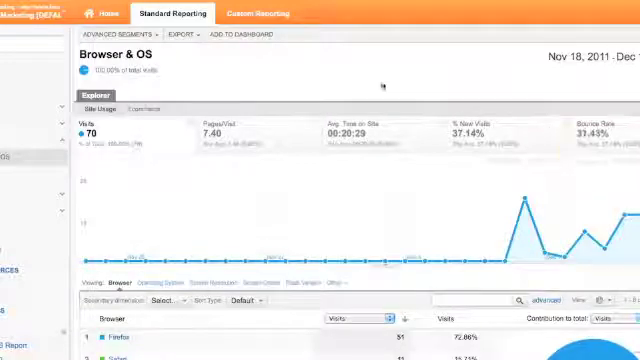
# - Scroll the Advanced Segments list to reach the New Visitors default segment
pyautogui.scroll(-3)
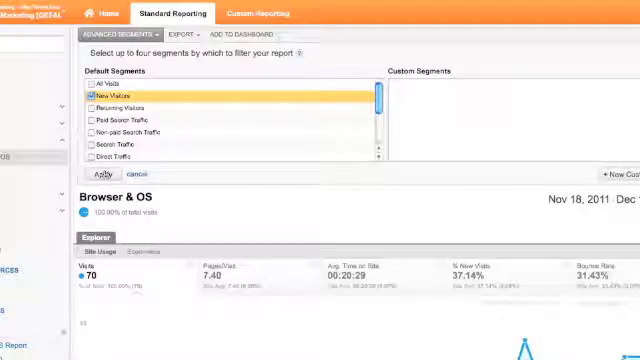
# - Apply the New Visitors segment and browse the filtered Browser & OS table
pyautogui.click(97, 174)
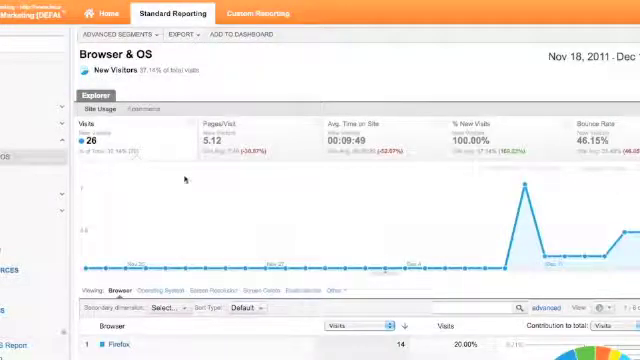
pyautogui.scroll(-3)
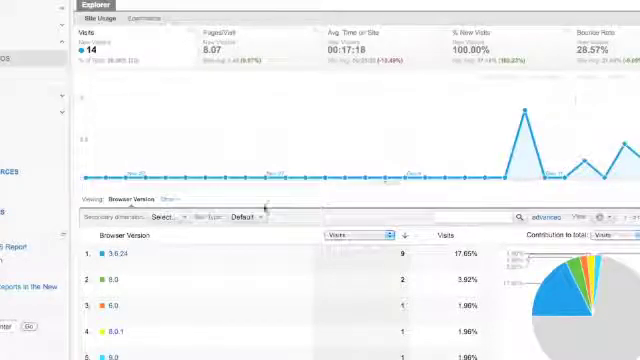
pyautogui.scroll(-3)
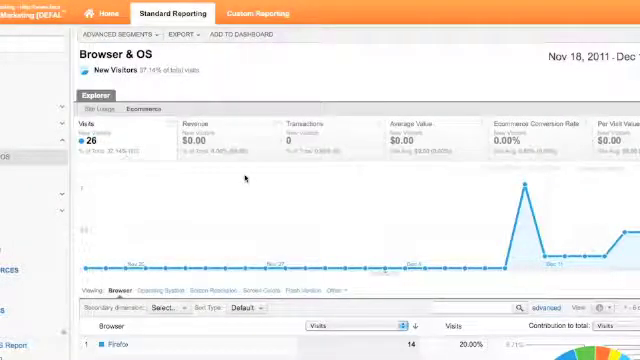
# - Scroll the New Visitors browser table down to the Android Browser row
pyautogui.scroll(-3)
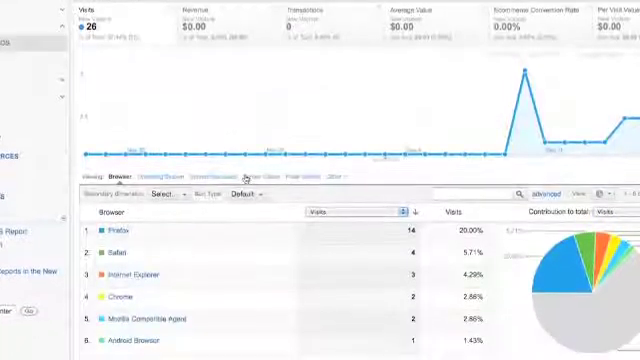
pyautogui.scroll(-3)
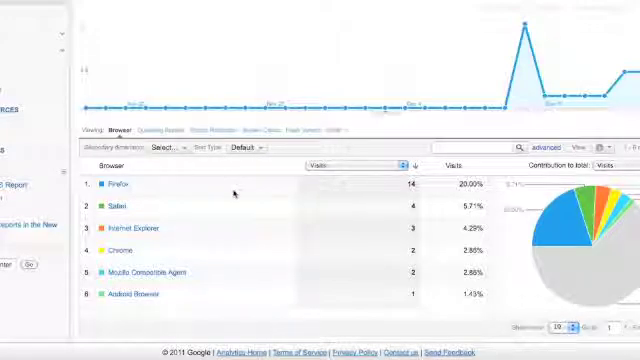
pyautogui.moveTo(232, 196)
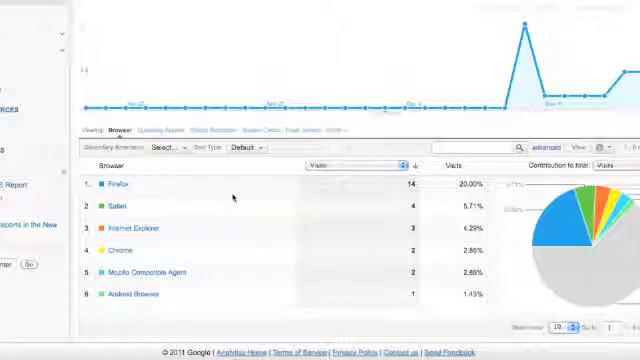
pyautogui.moveTo(175, 305)
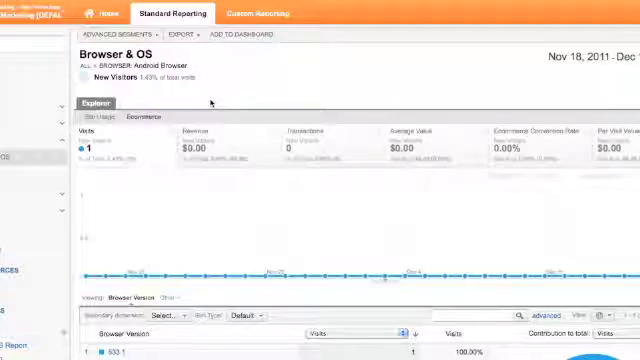
# - Scroll the Network report's Service Provider table for New Visitors
pyautogui.scroll(-3)
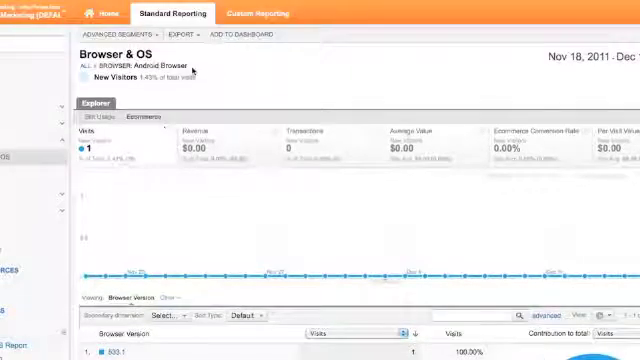
pyautogui.scroll(-3)
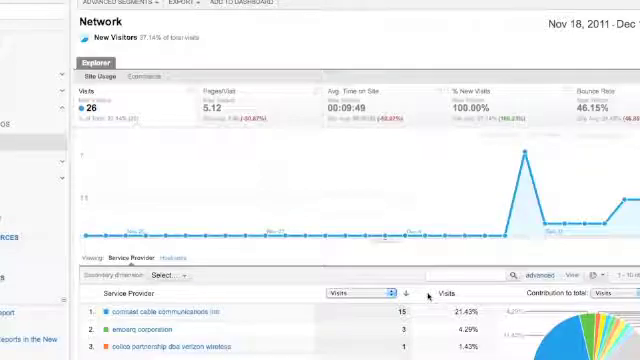
# - Scroll through the remaining service providers in the Network report
pyautogui.scroll(-3)
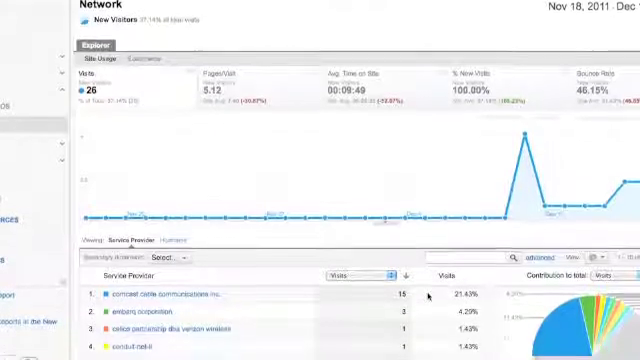
pyautogui.scroll(-3)
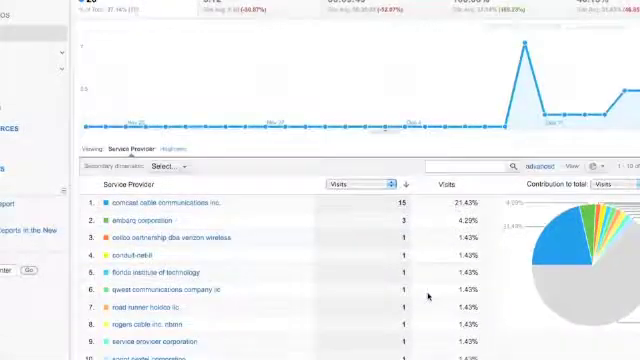
pyautogui.scroll(-3)
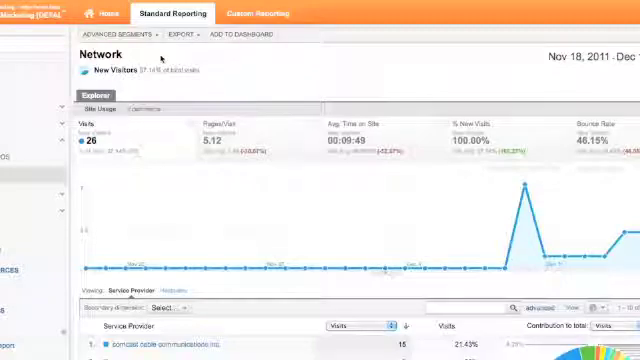
# - Apply the Search Traffic segment to the Network report via Advanced Segments
pyautogui.click(113, 33)
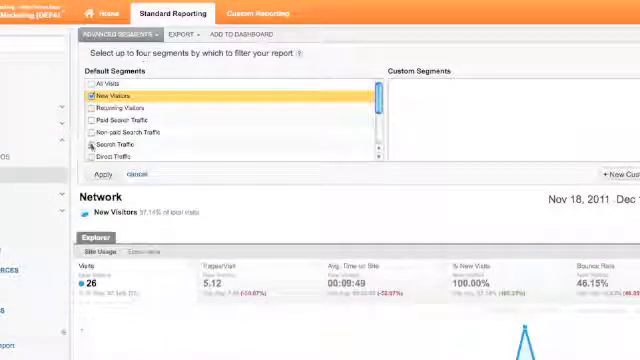
pyautogui.click(130, 147)
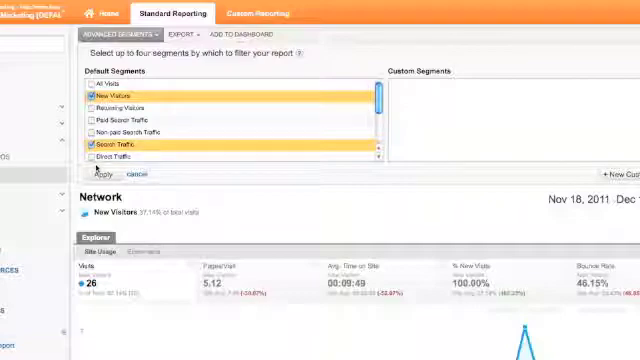
pyautogui.click(97, 173)
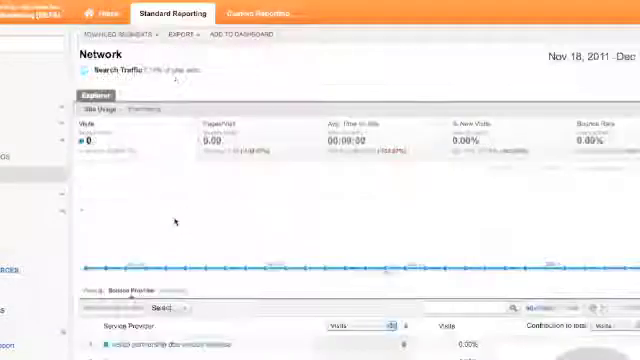